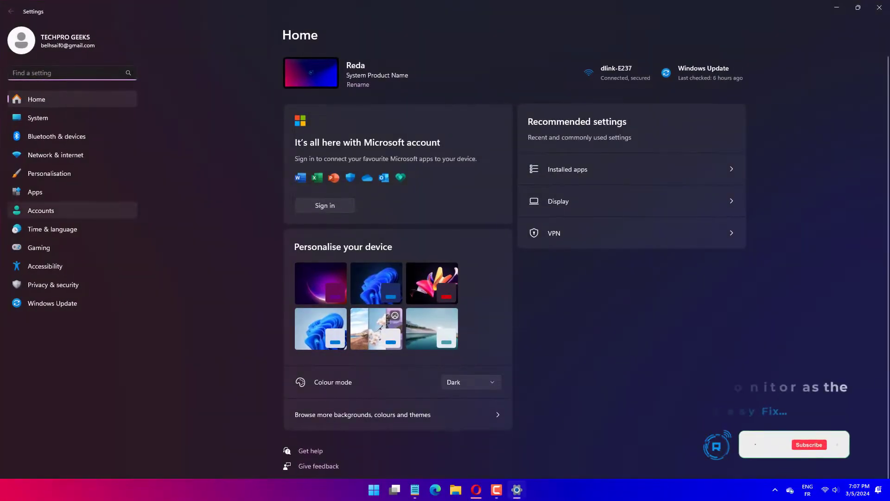
Review the Display resolution choices and select a screen resolution.
{"action": "left_click", "coordinate": [38, 117]}
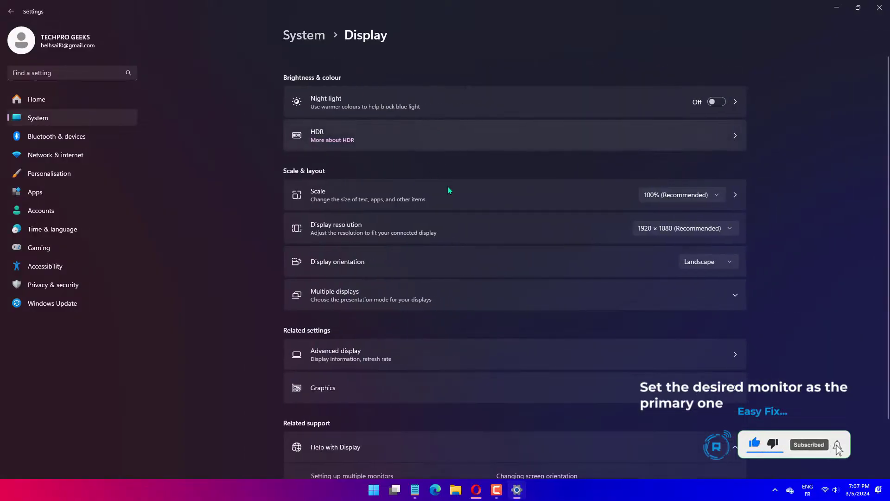
{"action": "left_click", "coordinate": [685, 228]}
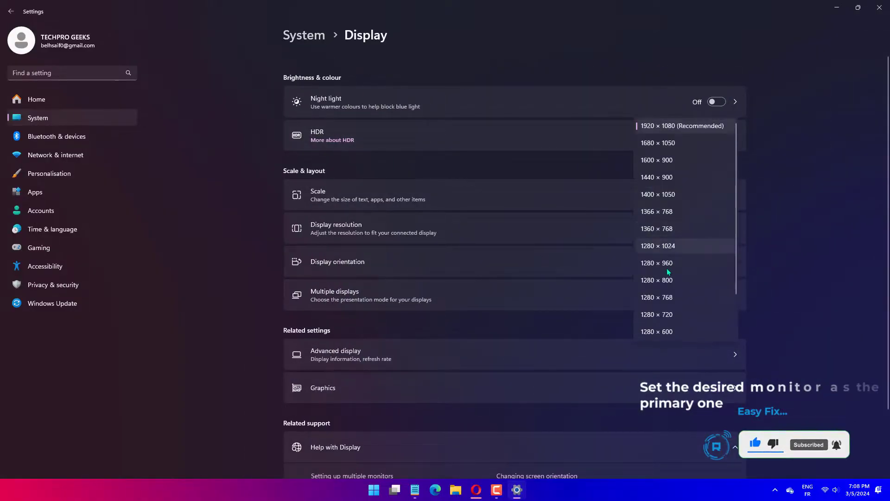
{"action": "left_click", "coordinate": [681, 125]}
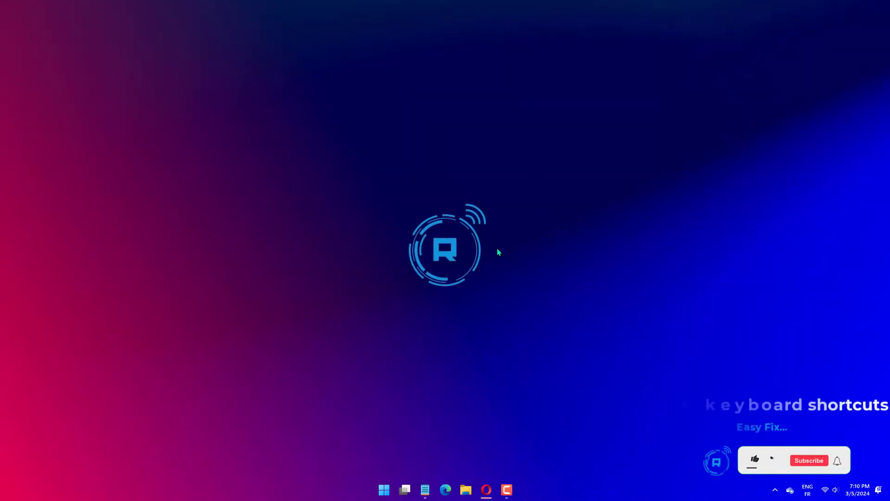
Choose a mode in the Win+P Project panel, then launch Device Manager via devmgmt.msc.
{"action": "key", "text": "Win+p"}
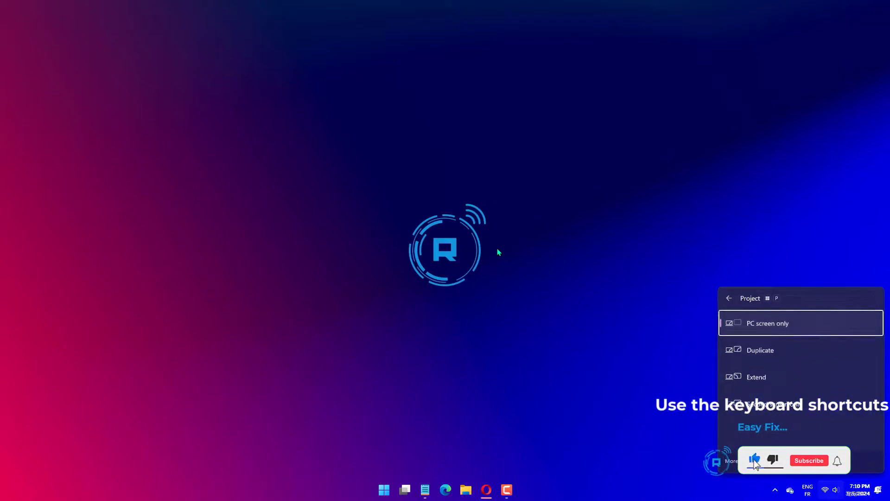
{"action": "left_click", "coordinate": [809, 460]}
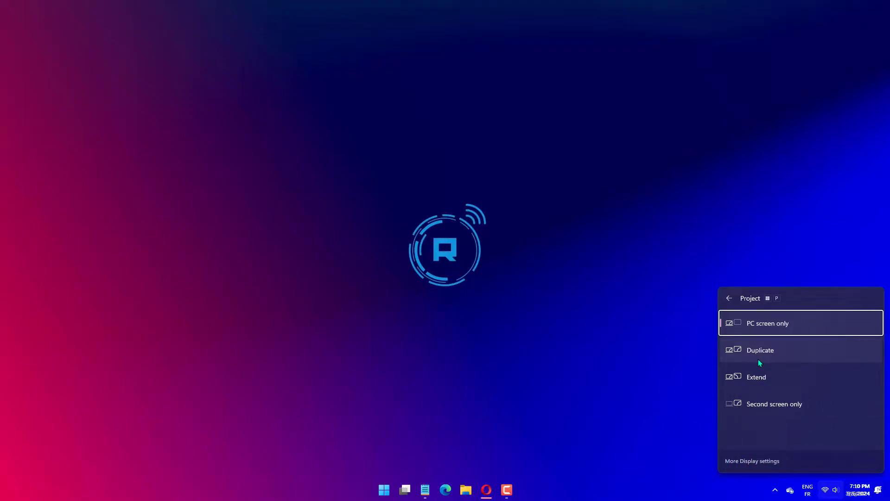
{"action": "mouse_move", "coordinate": [749, 364]}
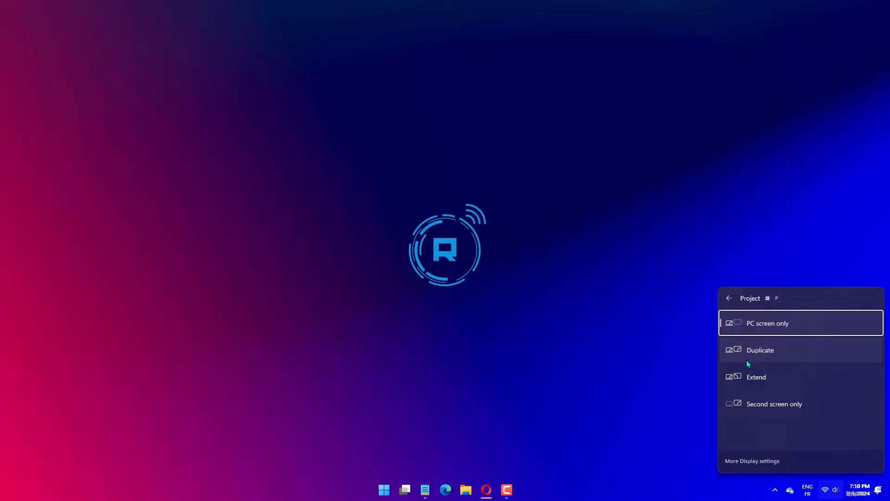
{"action": "mouse_move", "coordinate": [777, 342]}
{"action": "type", "text": "devmgmt.msc"}
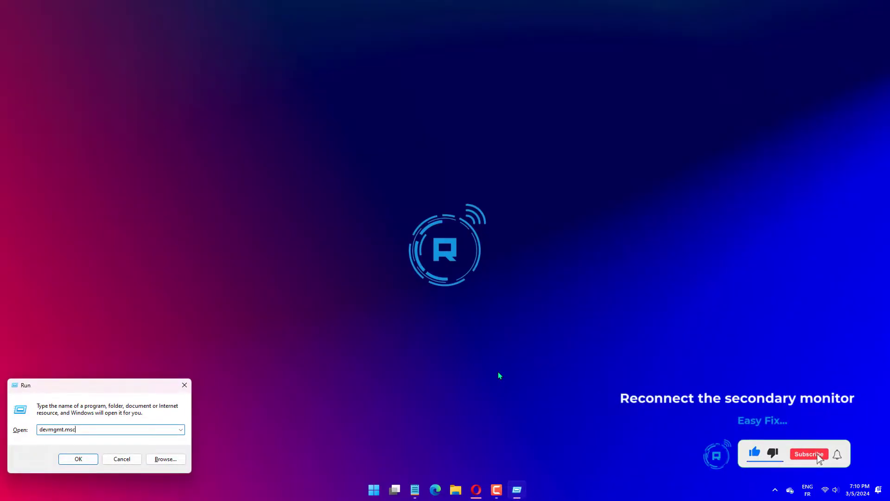
{"action": "left_click", "coordinate": [77, 459]}
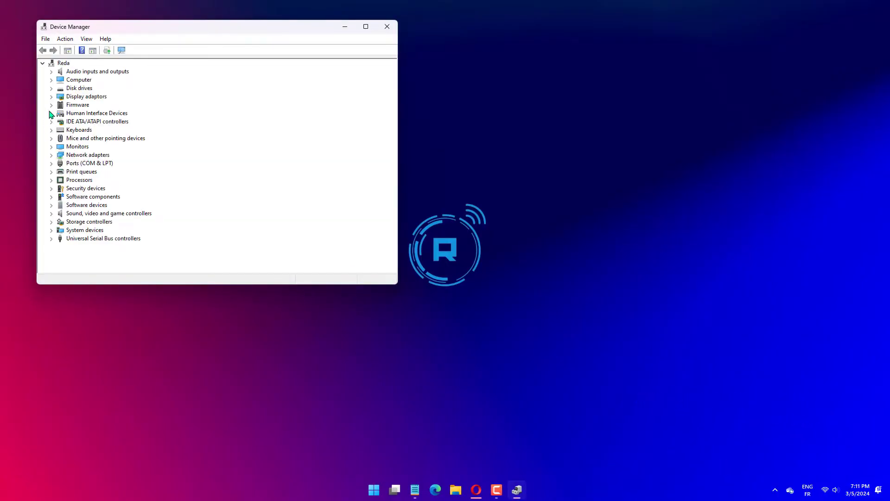
Search automatically for a newer Intel UHD Graphics 630 driver under Display adaptors; best already installed.
{"action": "left_click", "coordinate": [51, 105]}
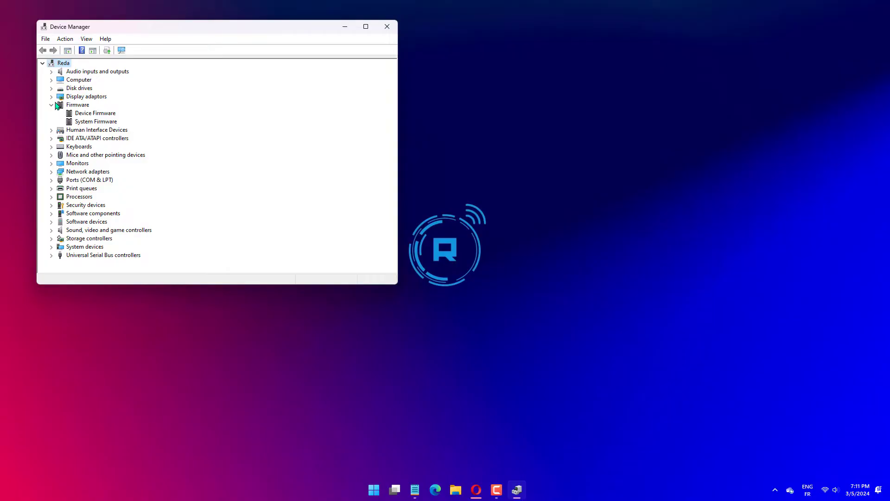
{"action": "left_click", "coordinate": [51, 105]}
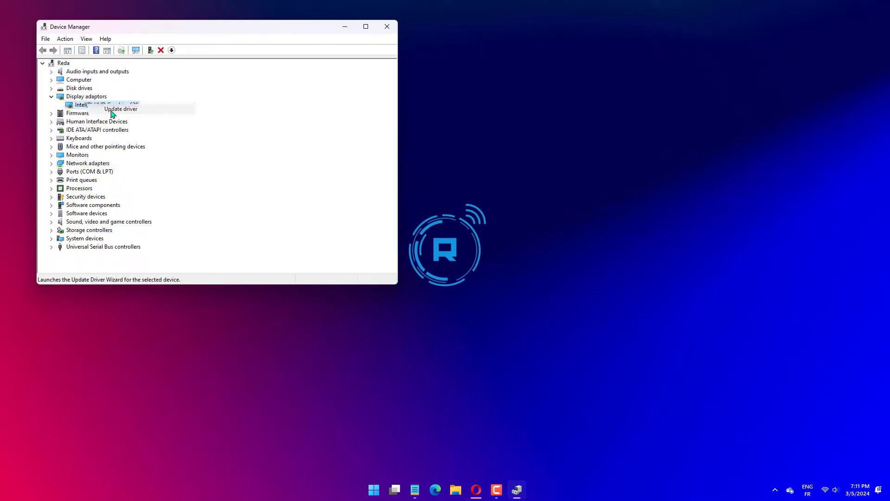
{"action": "left_click", "coordinate": [121, 109]}
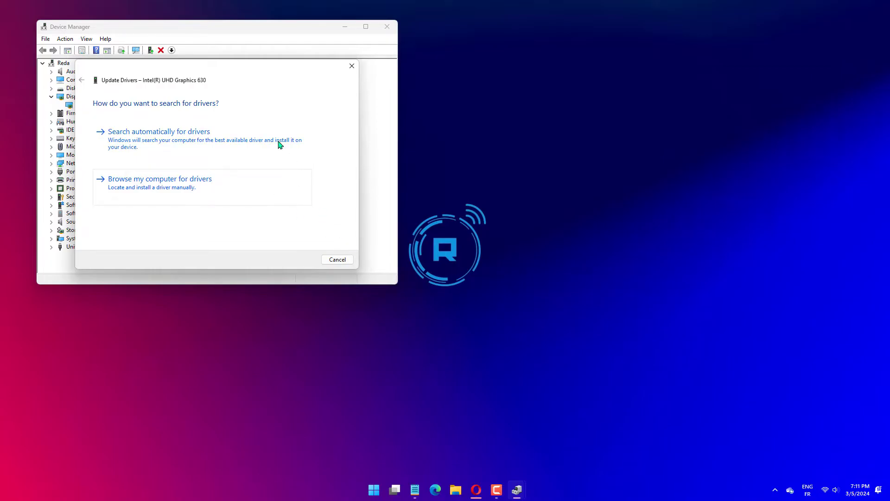
{"action": "left_click", "coordinate": [158, 131]}
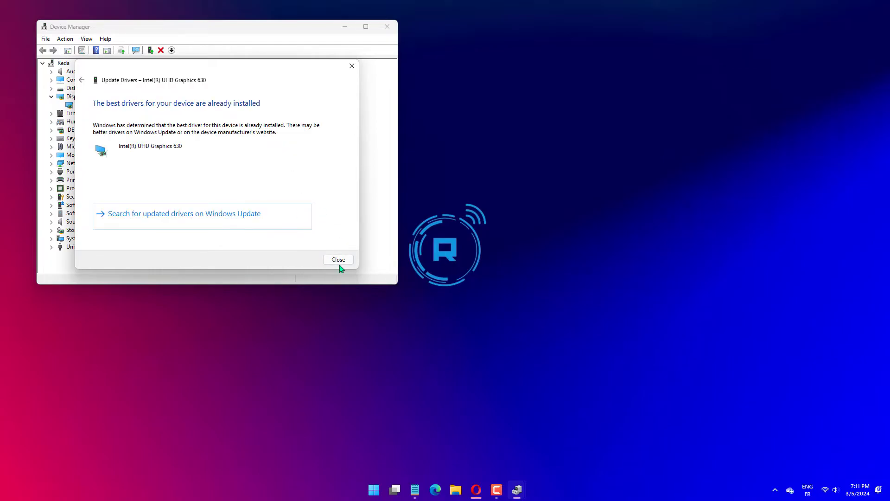
{"action": "left_click", "coordinate": [338, 260]}
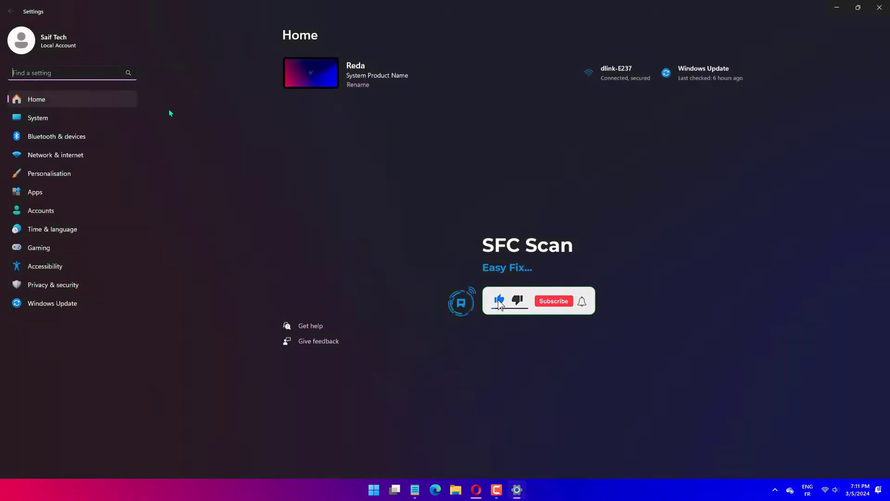
Expand the Multiple displays options on the System > Display settings page.
{"action": "left_click", "coordinate": [552, 301]}
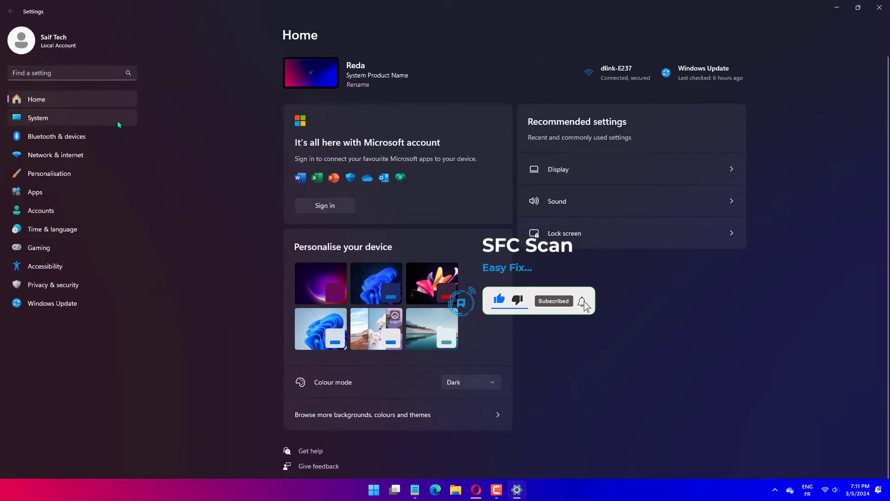
{"action": "left_click", "coordinate": [38, 118]}
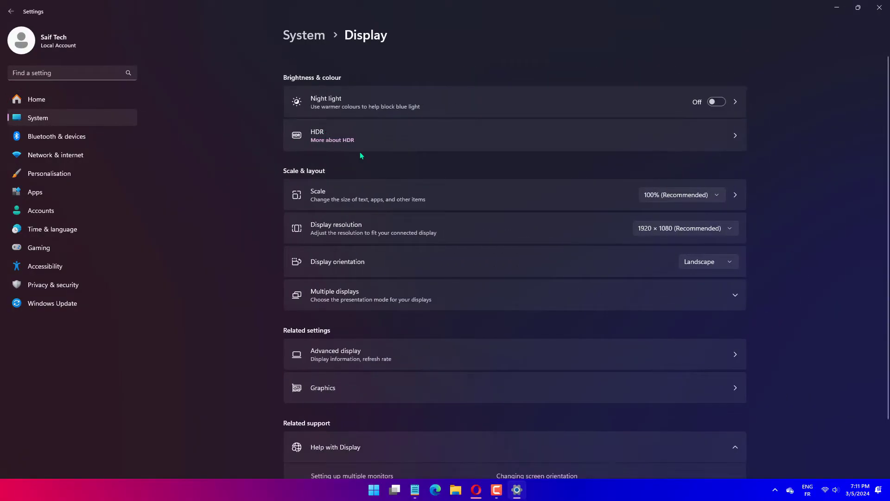
{"action": "scroll", "scroll_direction": "down", "scroll_amount": 3}
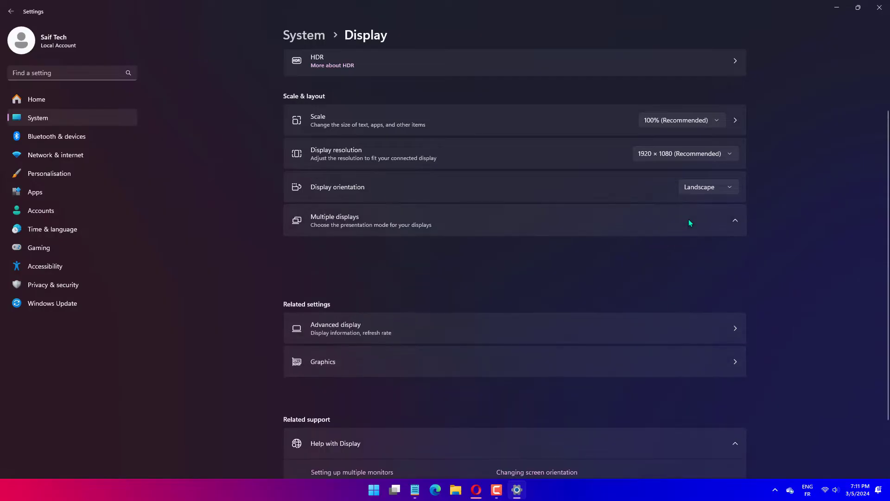
{"action": "left_click", "coordinate": [734, 221]}
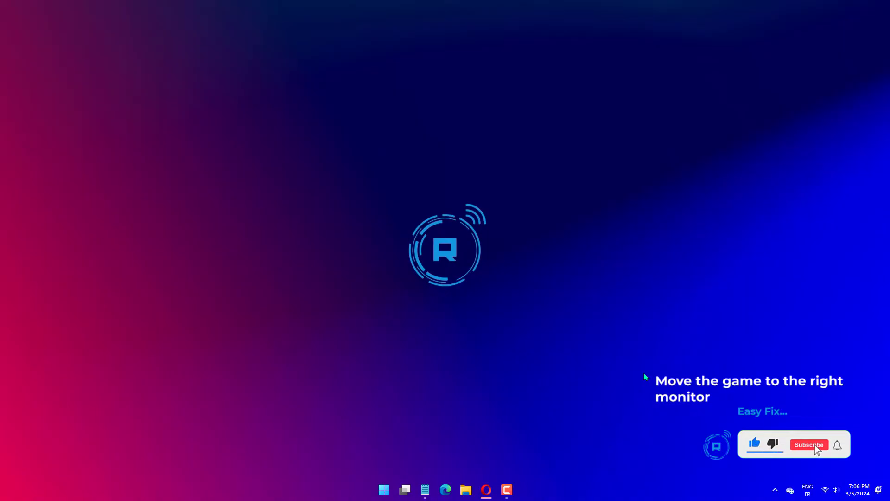
Launch Task Manager from the taskbar menu to view Processes, then close it.
{"action": "left_click", "coordinate": [809, 445]}
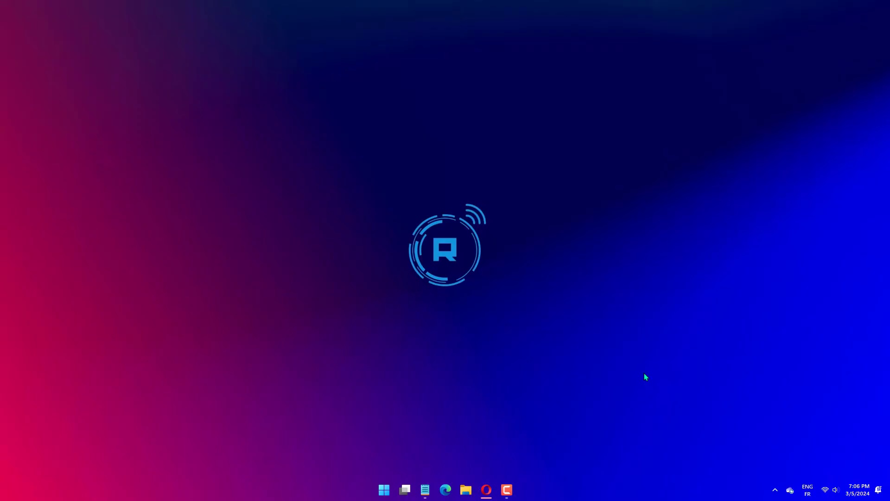
{"action": "left_click", "coordinate": [516, 490]}
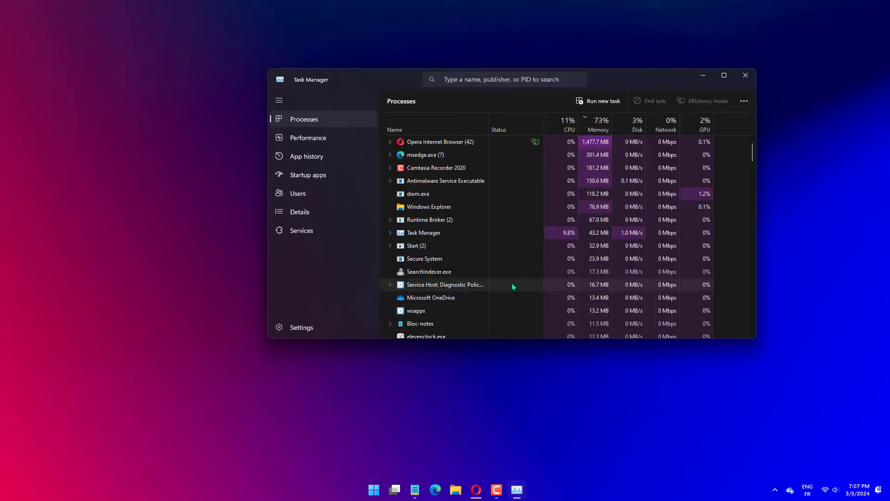
{"action": "left_click", "coordinate": [745, 74]}
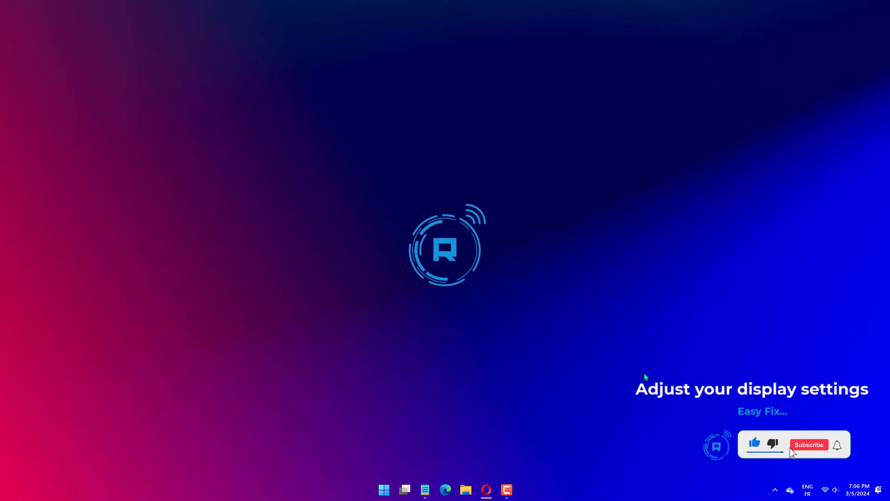
Reopen Task Manager from the taskbar menu showing the Processes list.
{"action": "left_click", "coordinate": [809, 444]}
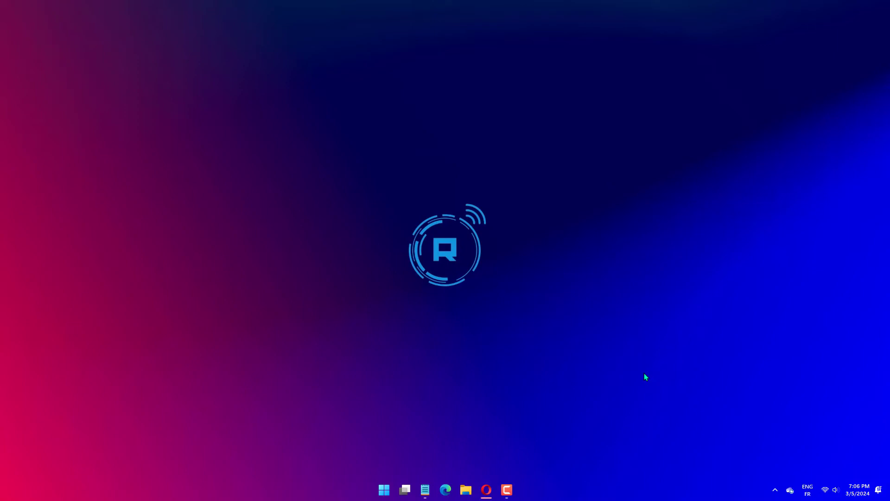
{"action": "left_click", "coordinate": [515, 490]}
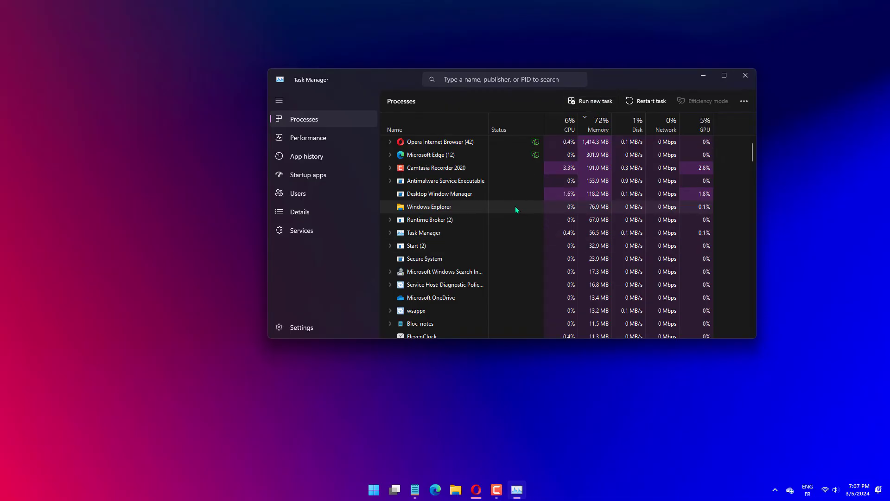
Restart the Windows Explorer process from its context menu in the Processes list.
{"action": "right_click", "coordinate": [429, 206]}
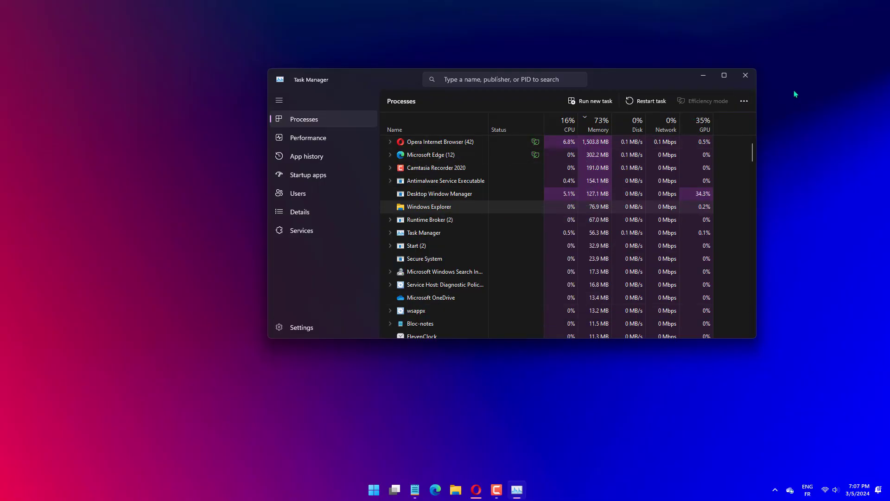
{"action": "left_click", "coordinate": [745, 74]}
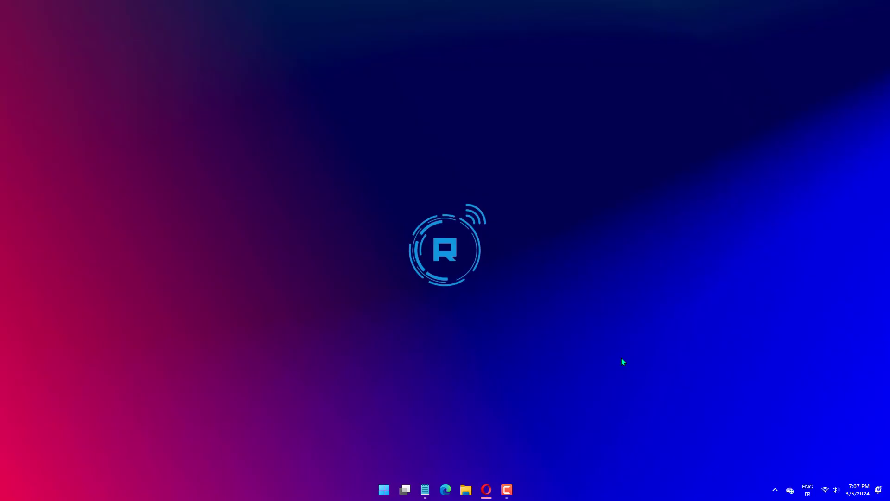